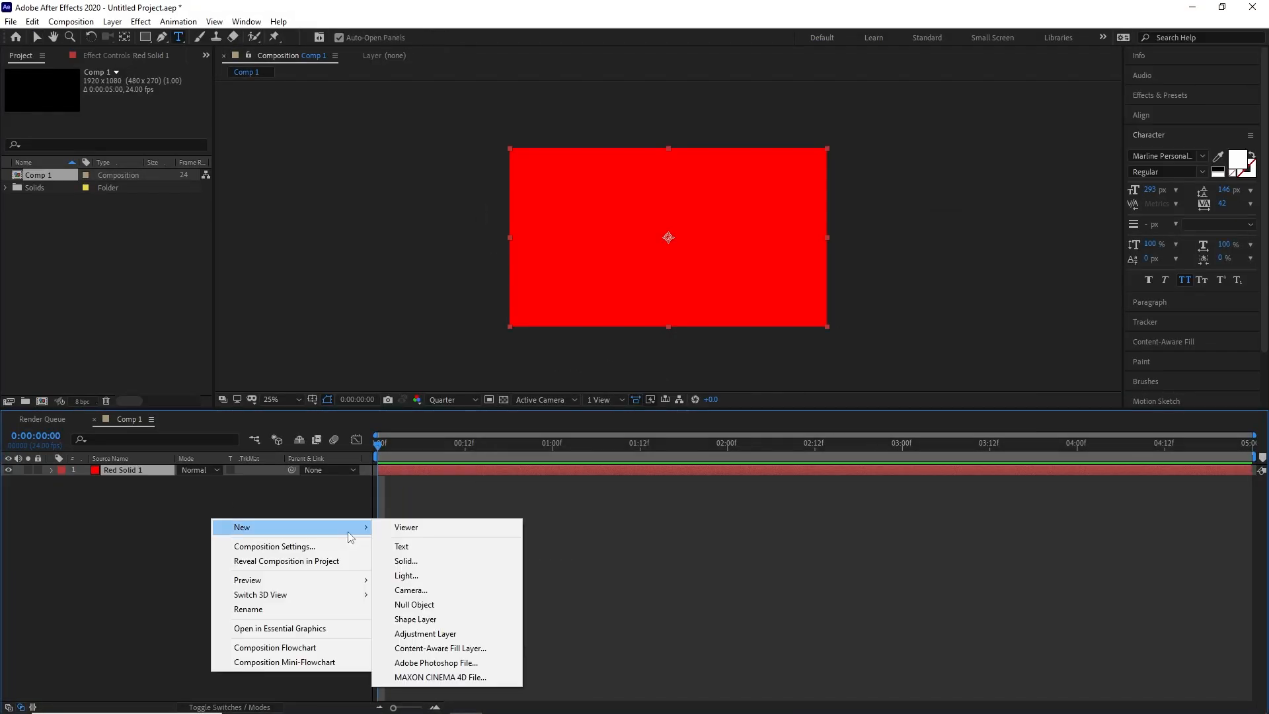
Step: Create a new blue solid layer via Layer > New > Solid
{"action": "left_click", "coordinate": [406, 560]}
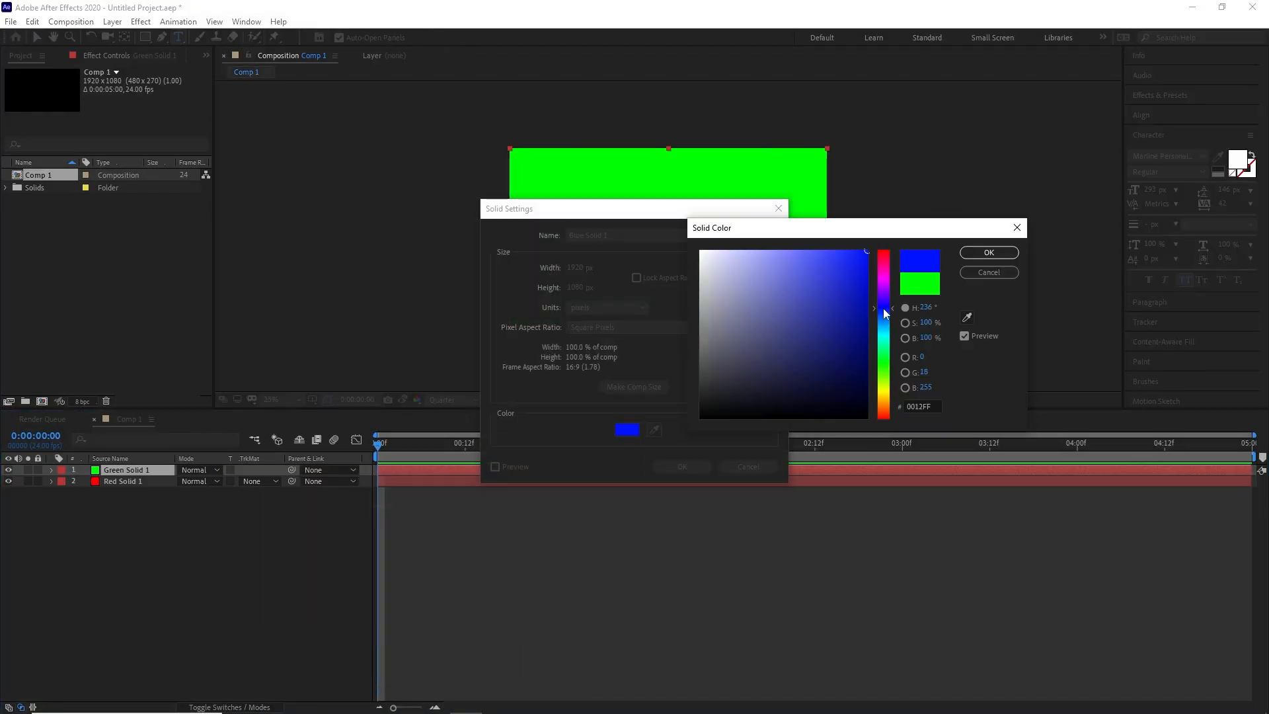
{"action": "left_click", "coordinate": [989, 253]}
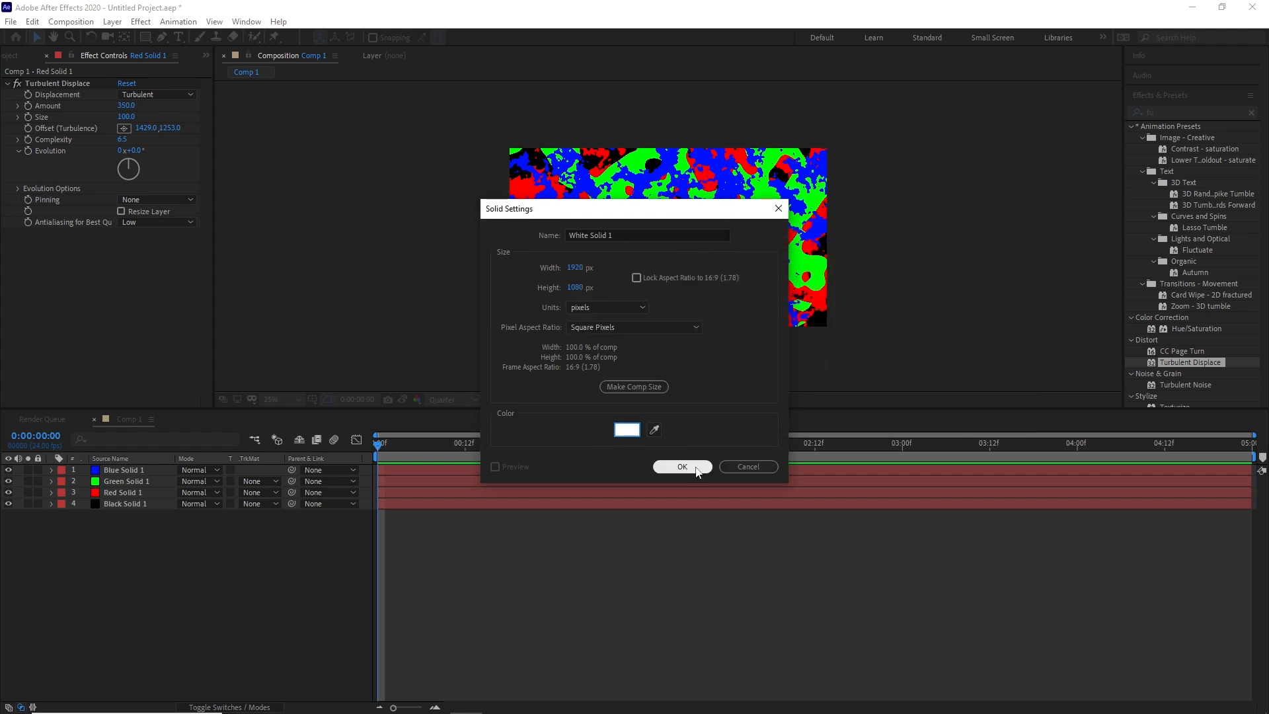
Step: Confirm the white solid and the 'patern' precompose dialog
{"action": "left_click", "coordinate": [683, 466]}
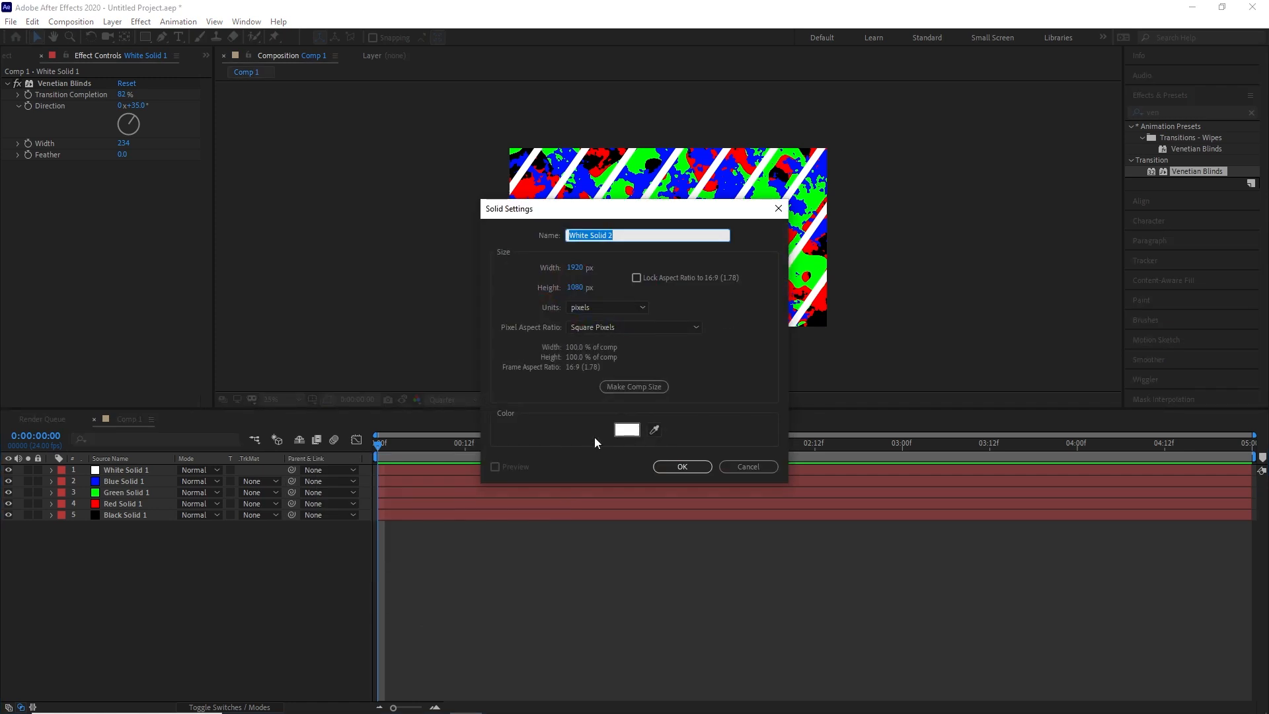
{"action": "left_click", "coordinate": [682, 467]}
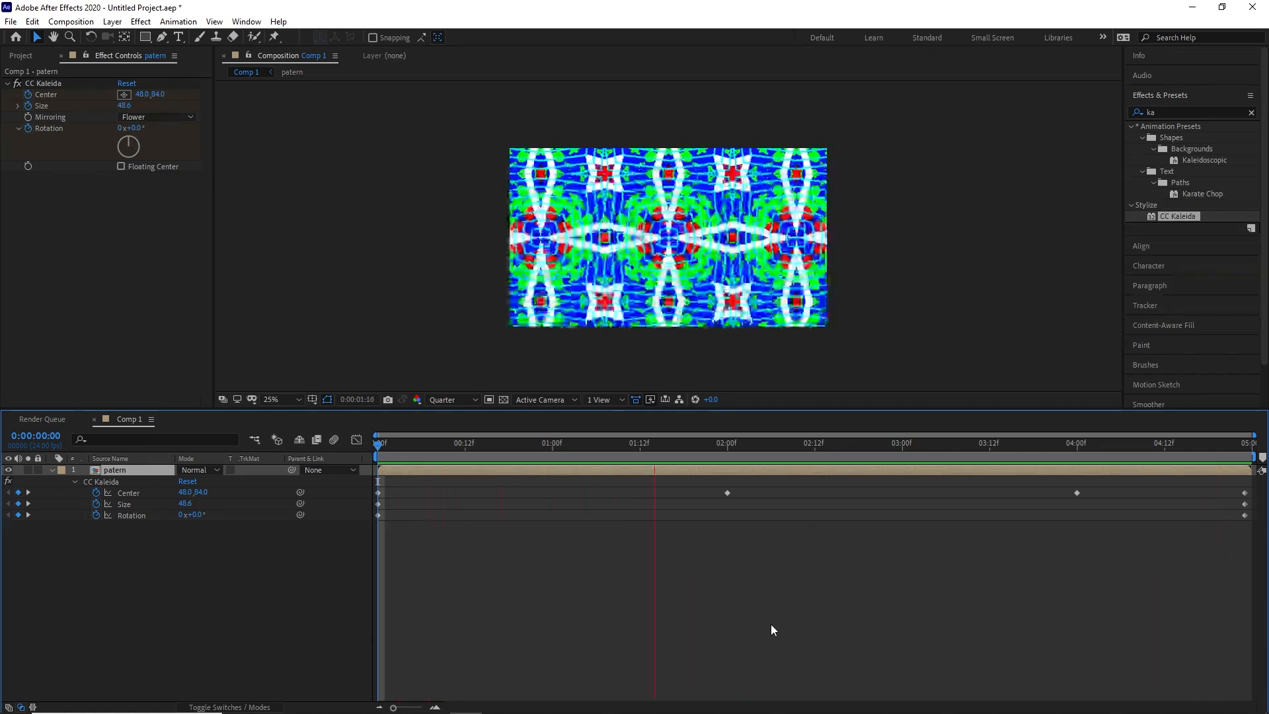
Step: Confirm the precompose, remove the Posterize effect and search Effects & Presets for 'sat'
{"action": "left_click", "coordinate": [742, 443]}
{"action": "type", "text": "post"}
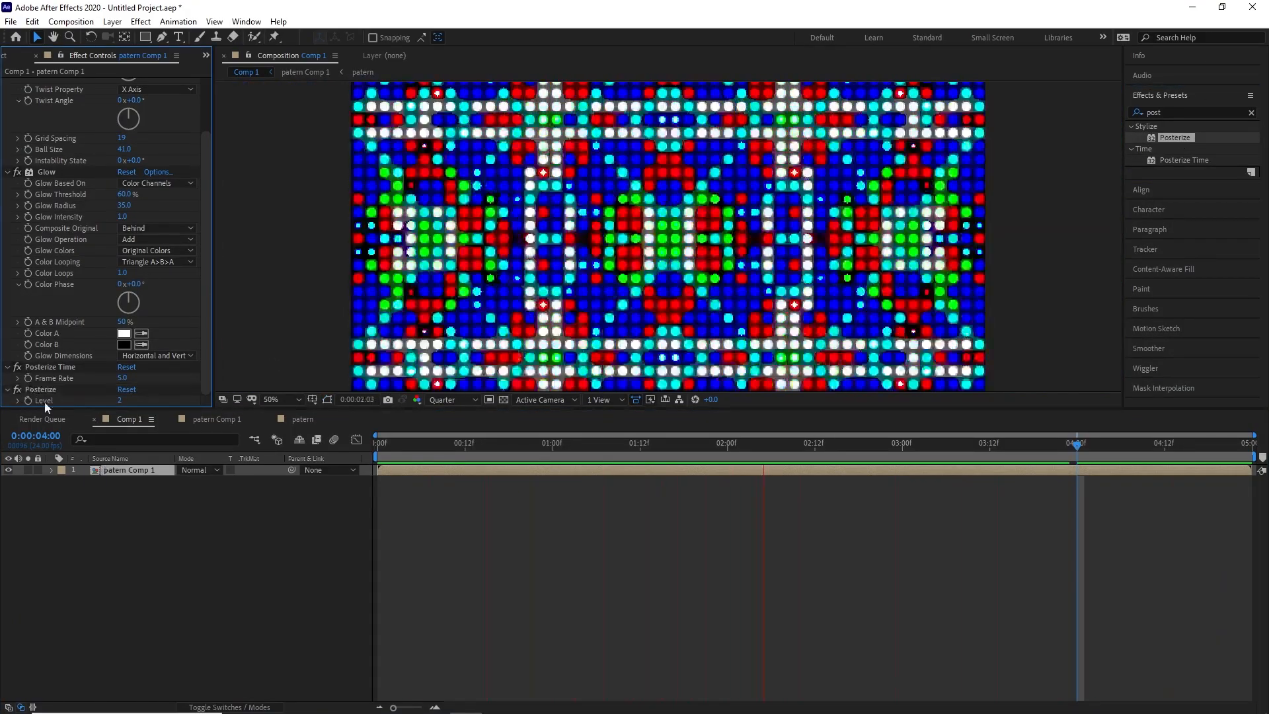
{"action": "left_click", "coordinate": [112, 21]}
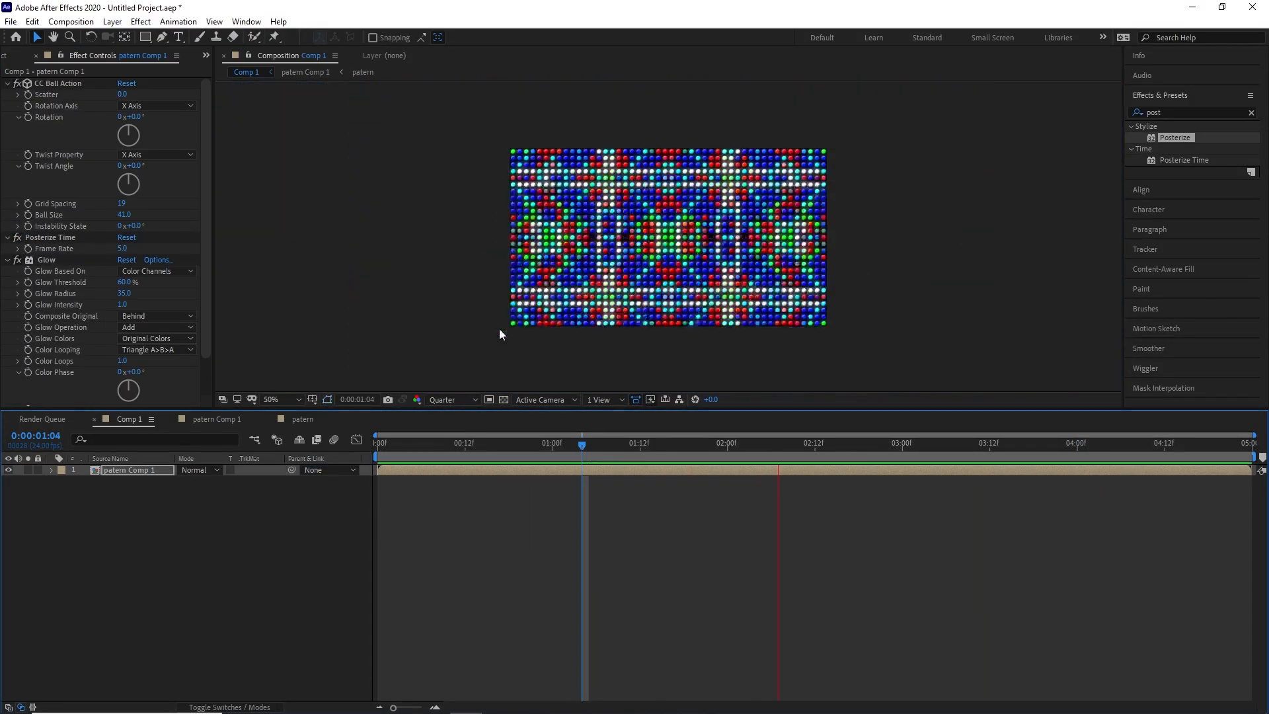
{"action": "left_click", "coordinate": [379, 445]}
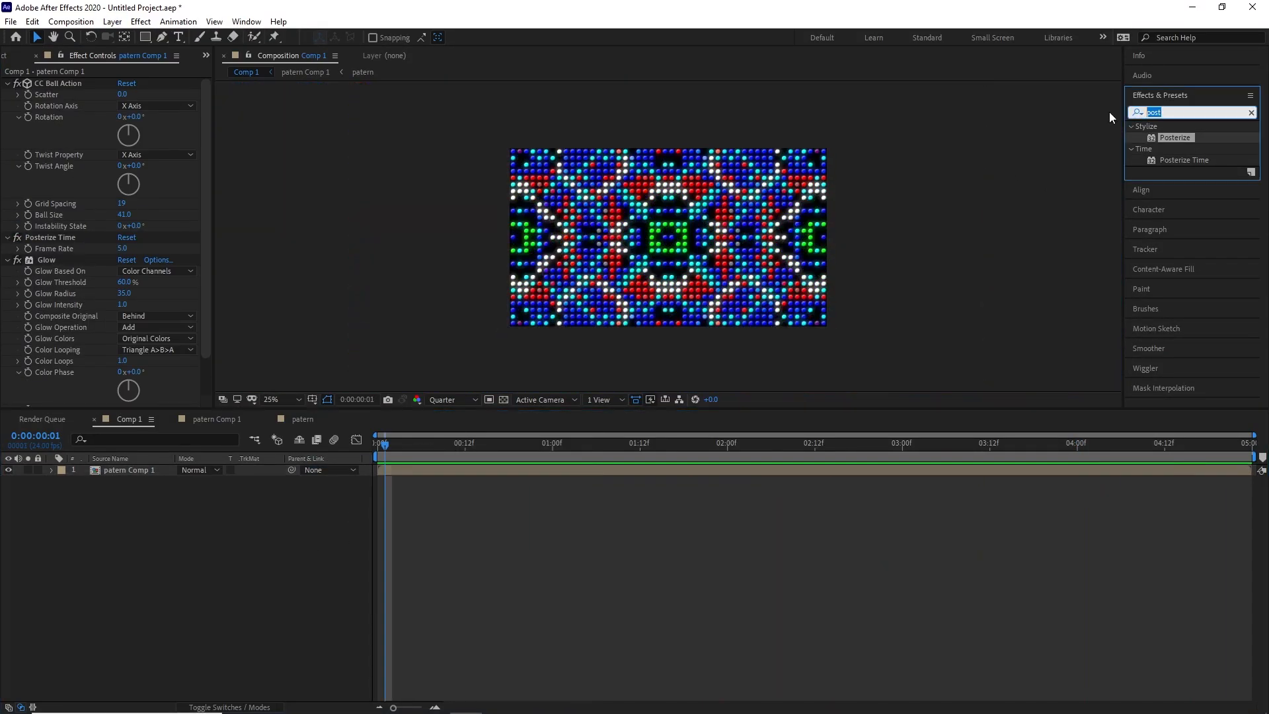
{"action": "type", "text": "sat"}
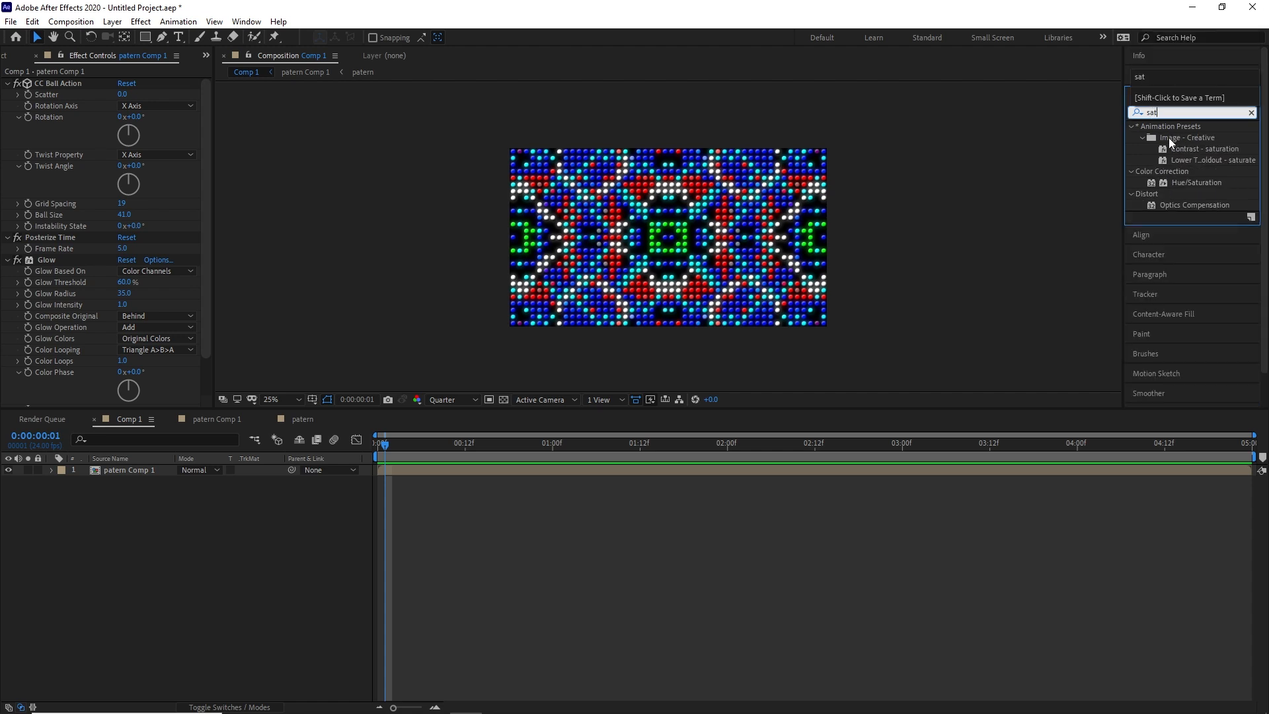